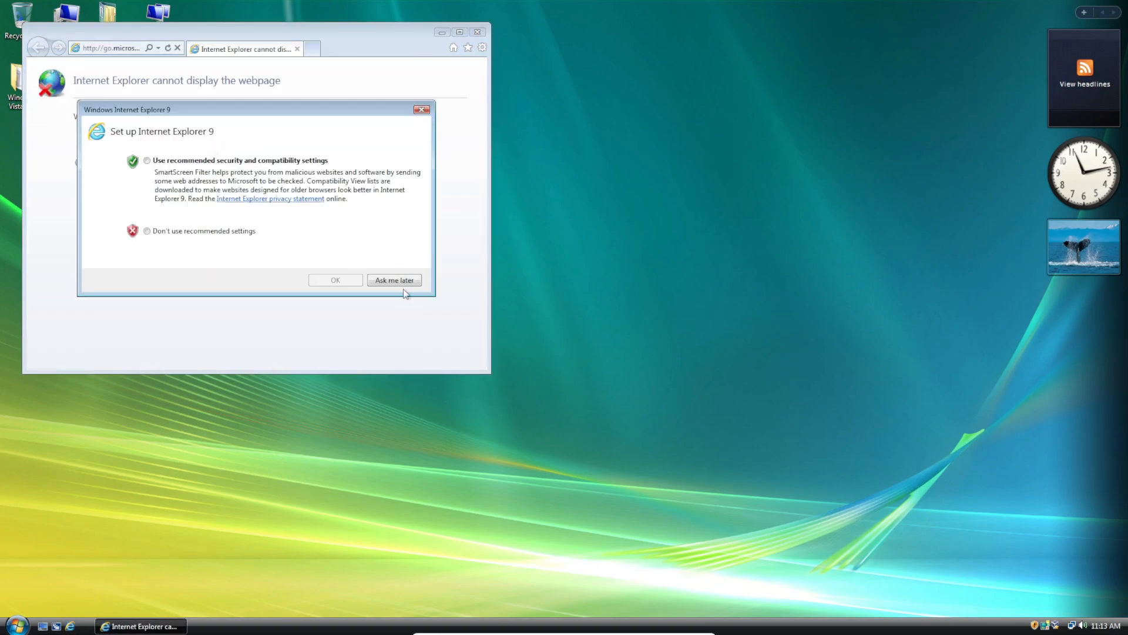
- Postpone IE9 setup, search 'mic', try the failing microsoft.com result, then close IE
{"action": "left_click", "coordinate": [394, 280]}
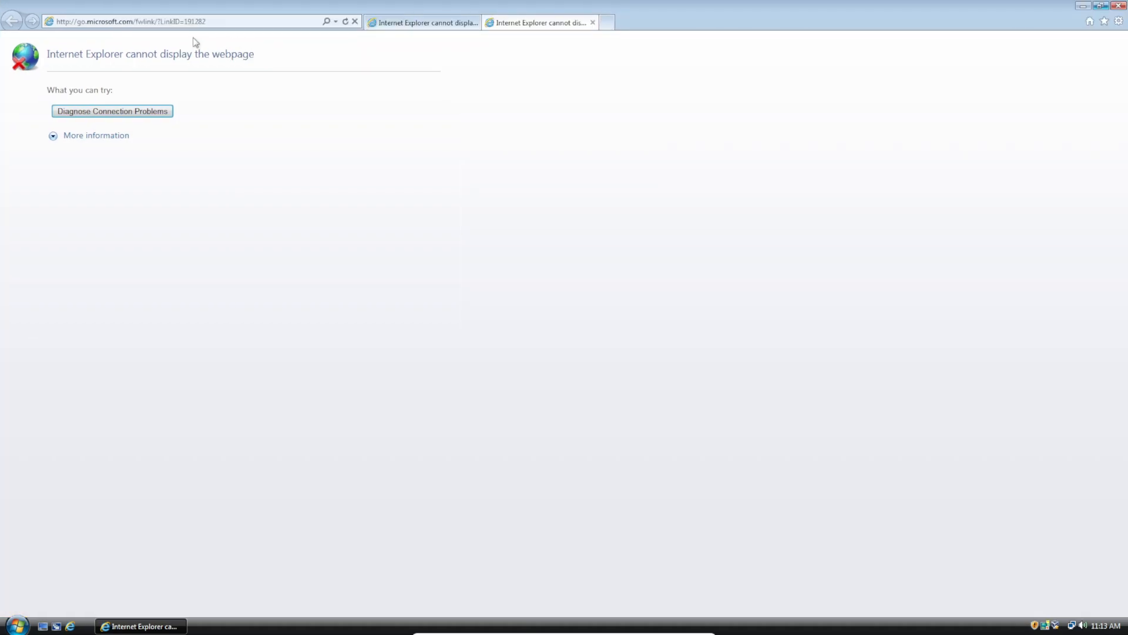
{"action": "type", "text": "mic"}
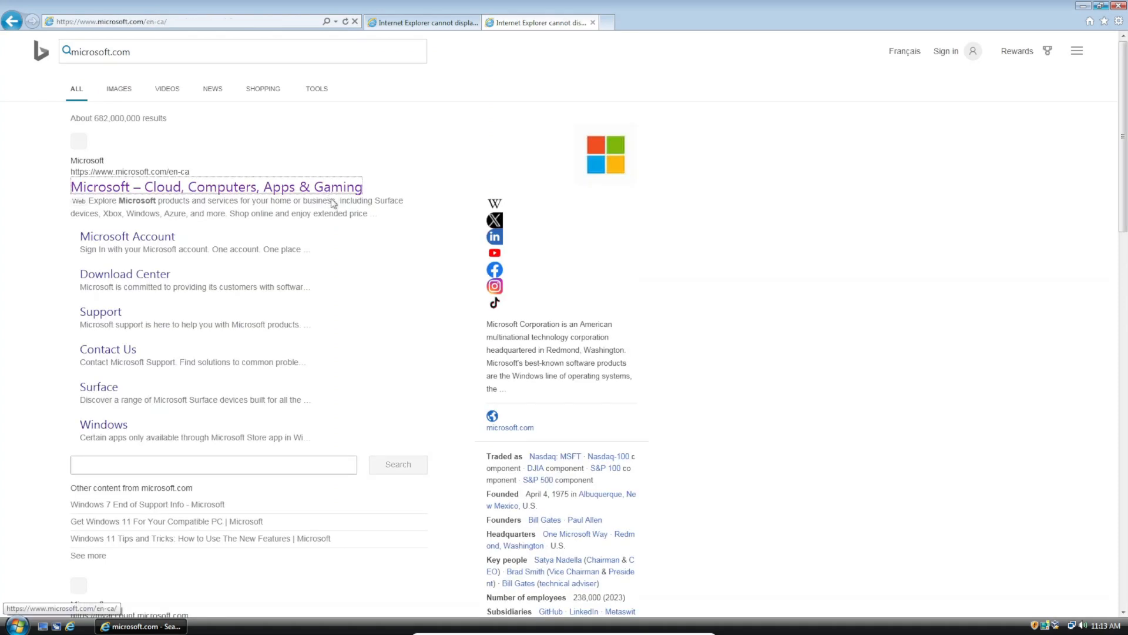
{"action": "left_click", "coordinate": [215, 186]}
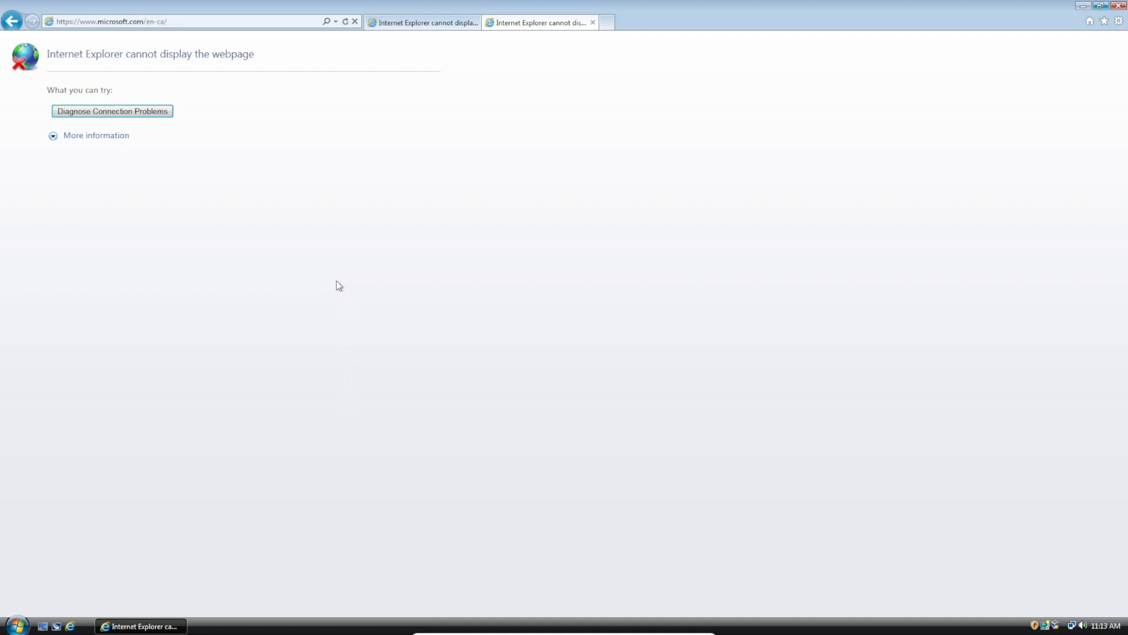
{"action": "left_click", "coordinate": [1099, 4]}
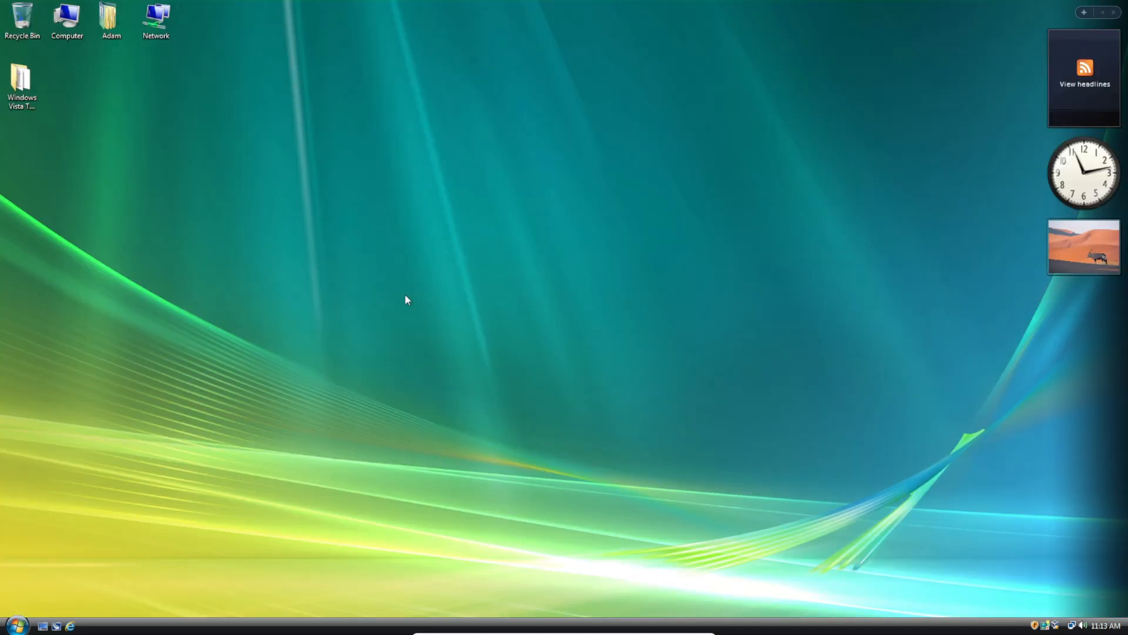
- Run the x64 KB4056564 .msu from the Windows Vista TLS Update folder, approving UAC
{"action": "double_click", "coordinate": [21, 80]}
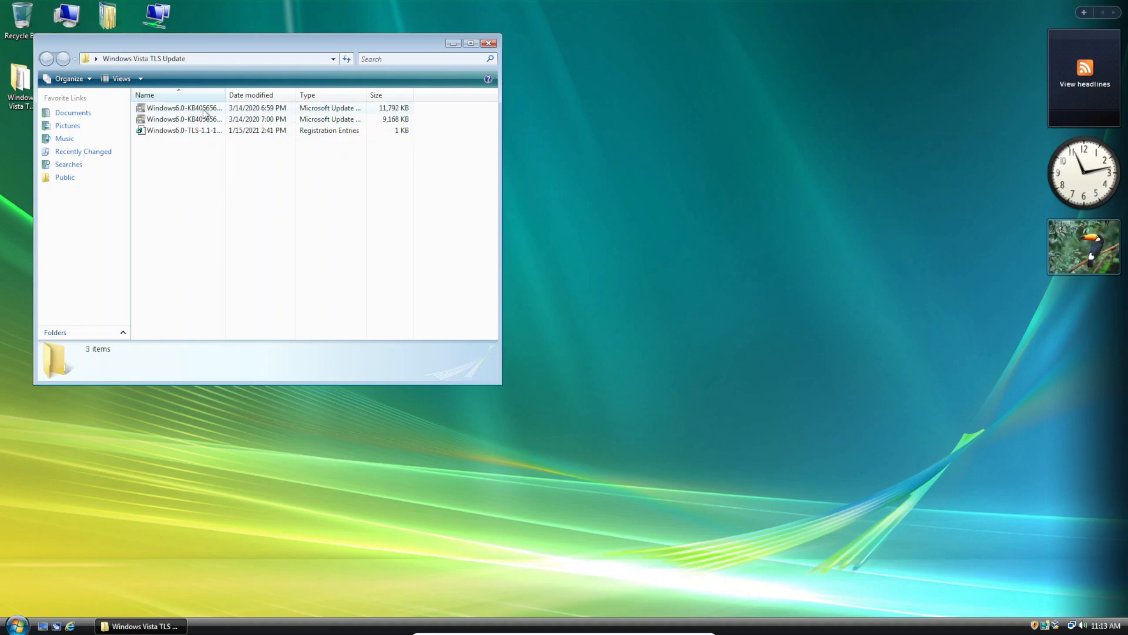
{"action": "left_click", "coordinate": [186, 107]}
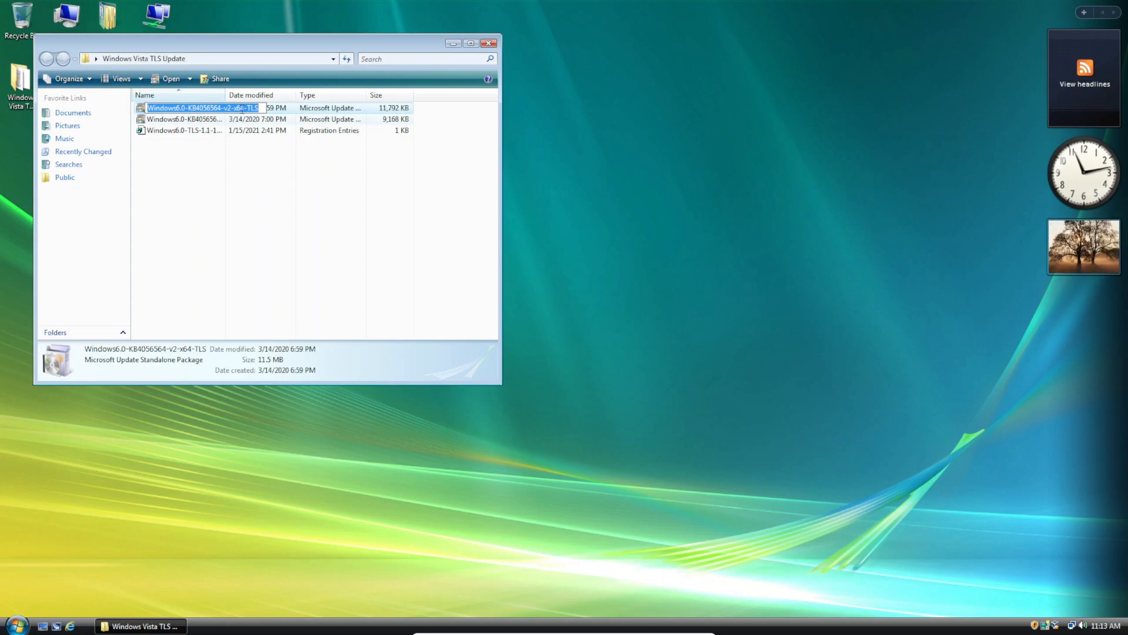
{"action": "left_click", "coordinate": [202, 118]}
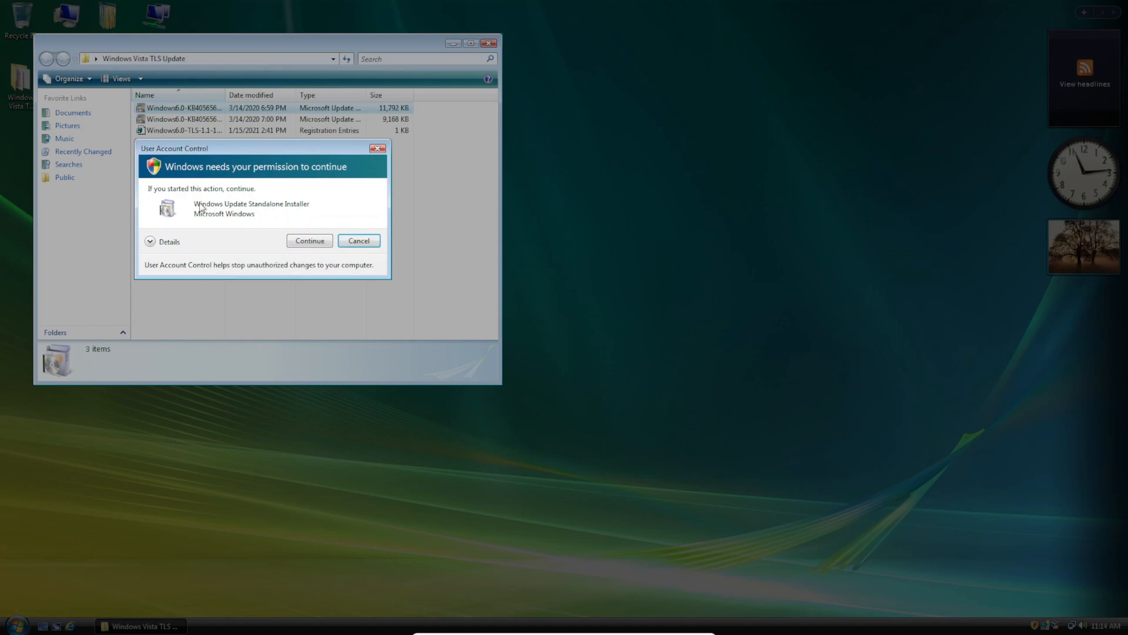
{"action": "left_click", "coordinate": [309, 240]}
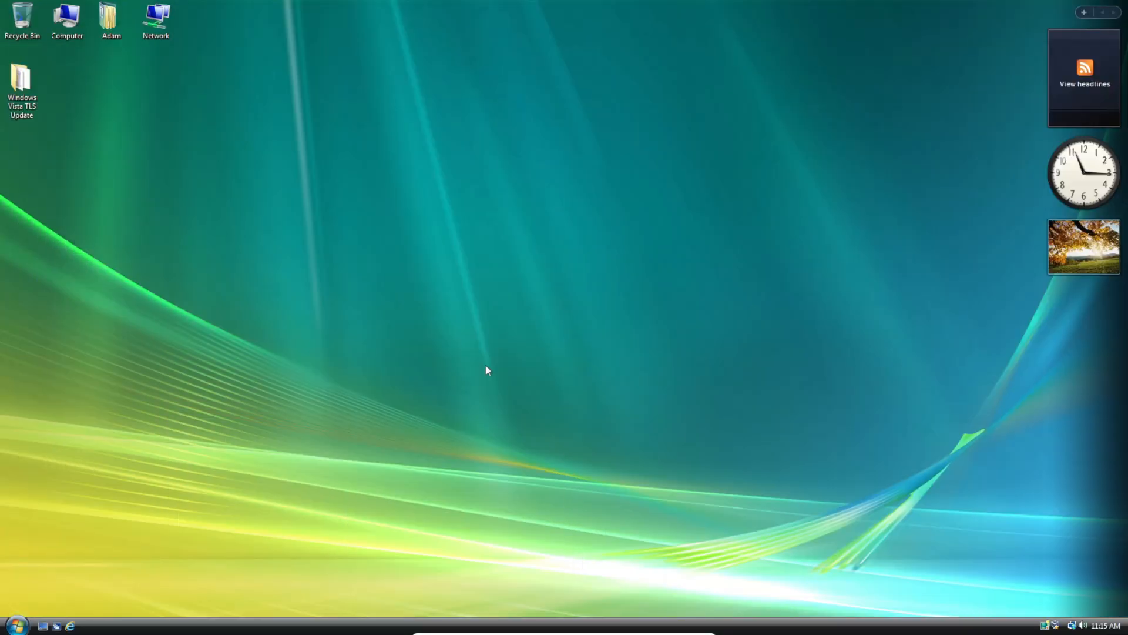
- Run the TLS 1.1-1.2 .reg file, allowing UAC and confirming Yes to add entries
{"action": "left_click", "coordinate": [22, 83]}
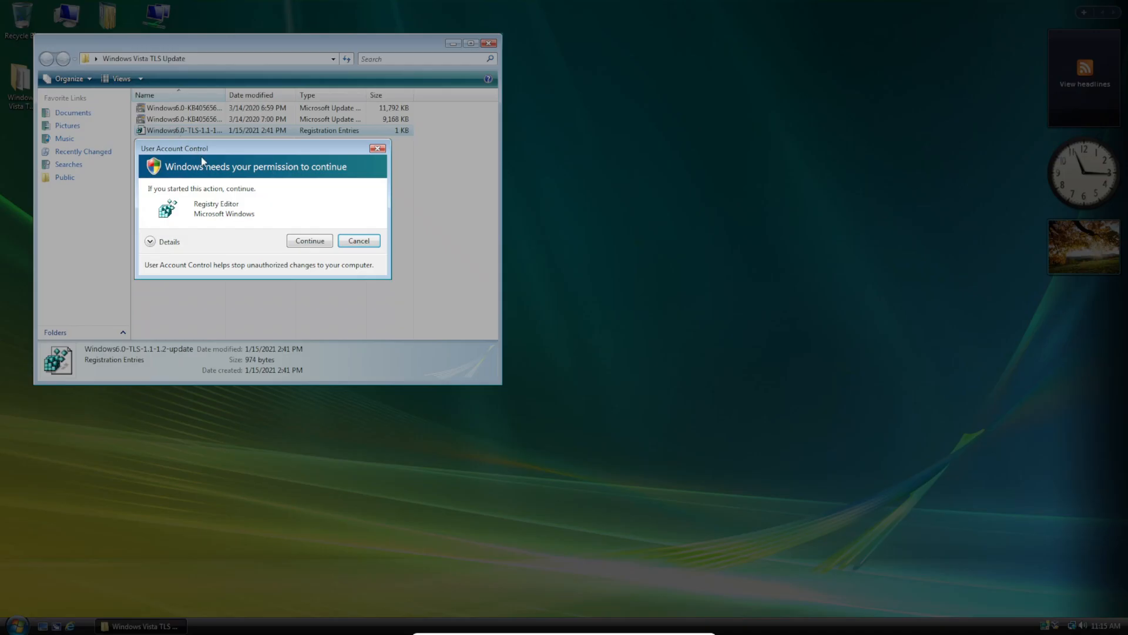
{"action": "left_click", "coordinate": [310, 241]}
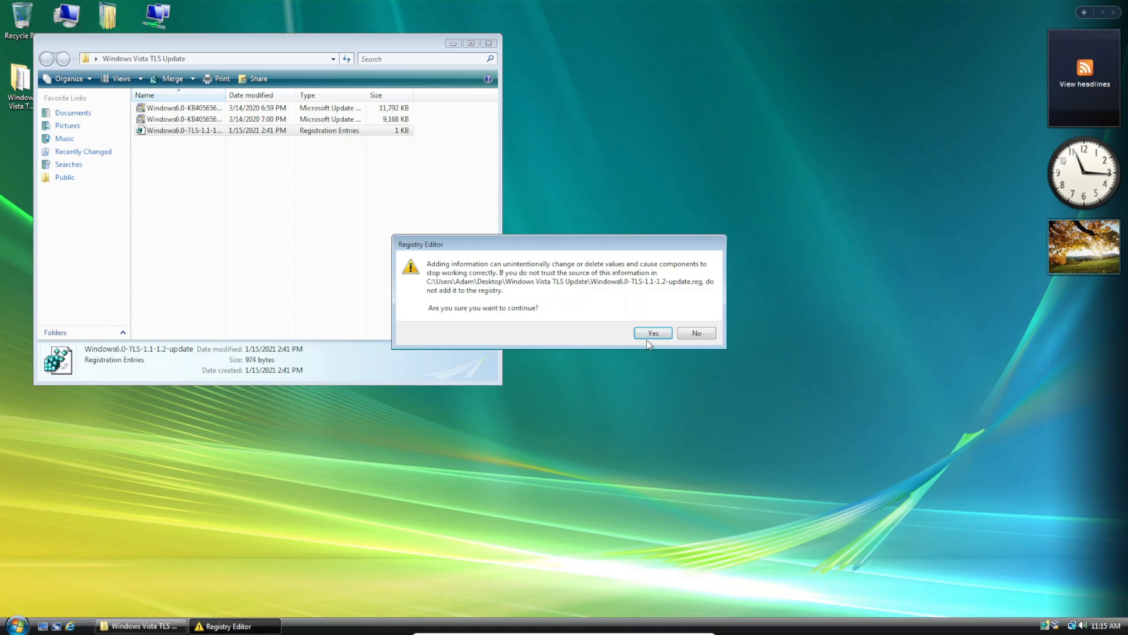
{"action": "left_click", "coordinate": [651, 333]}
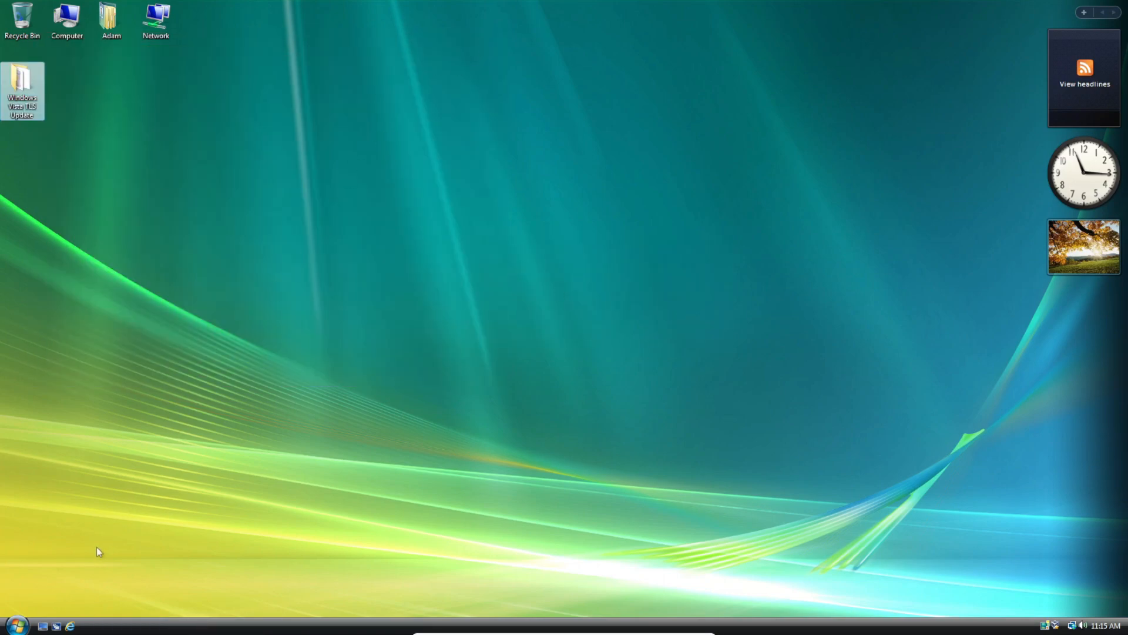
- Check Use TLS 1.1 and Use TLS 1.2 in Internet Options Advanced settings and OK
{"action": "left_click", "coordinate": [16, 625]}
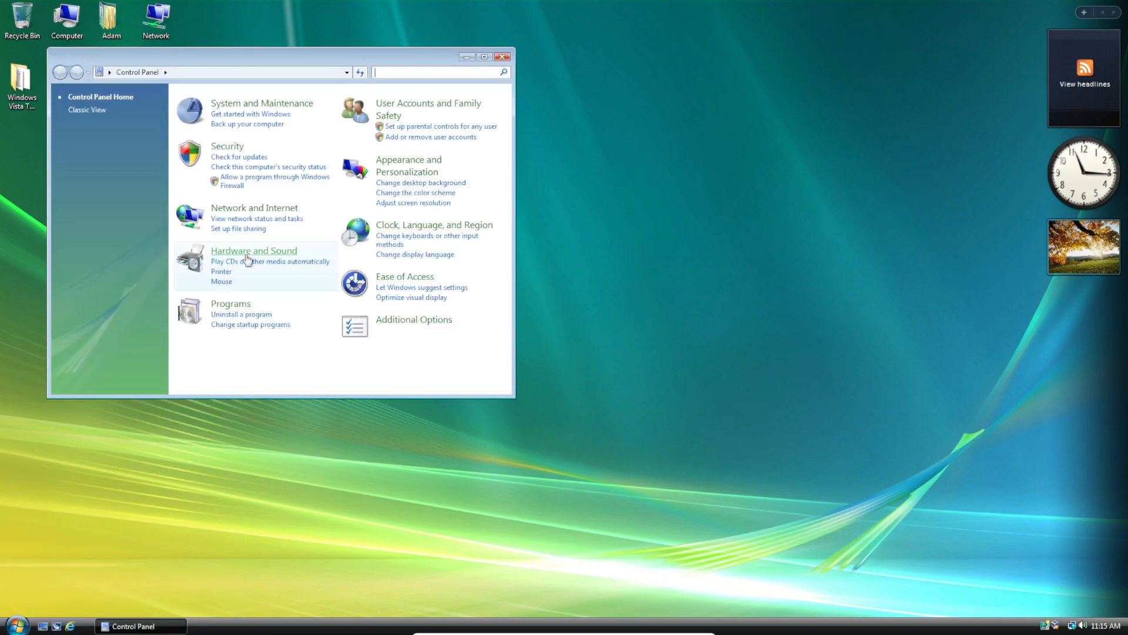
{"action": "left_click", "coordinate": [254, 208]}
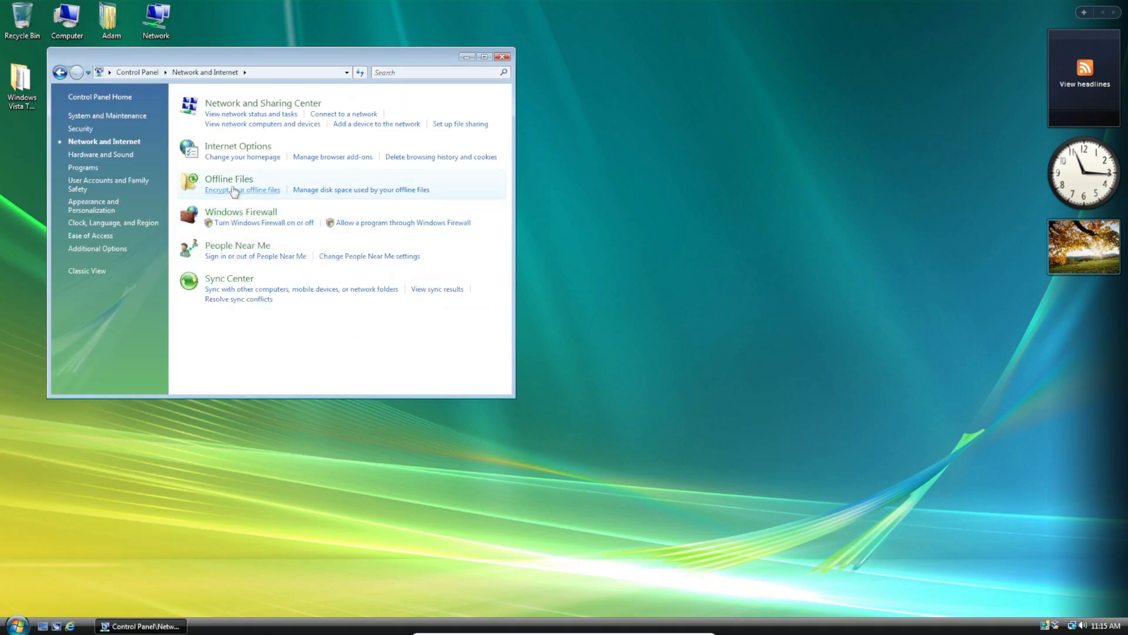
{"action": "left_click", "coordinate": [242, 157]}
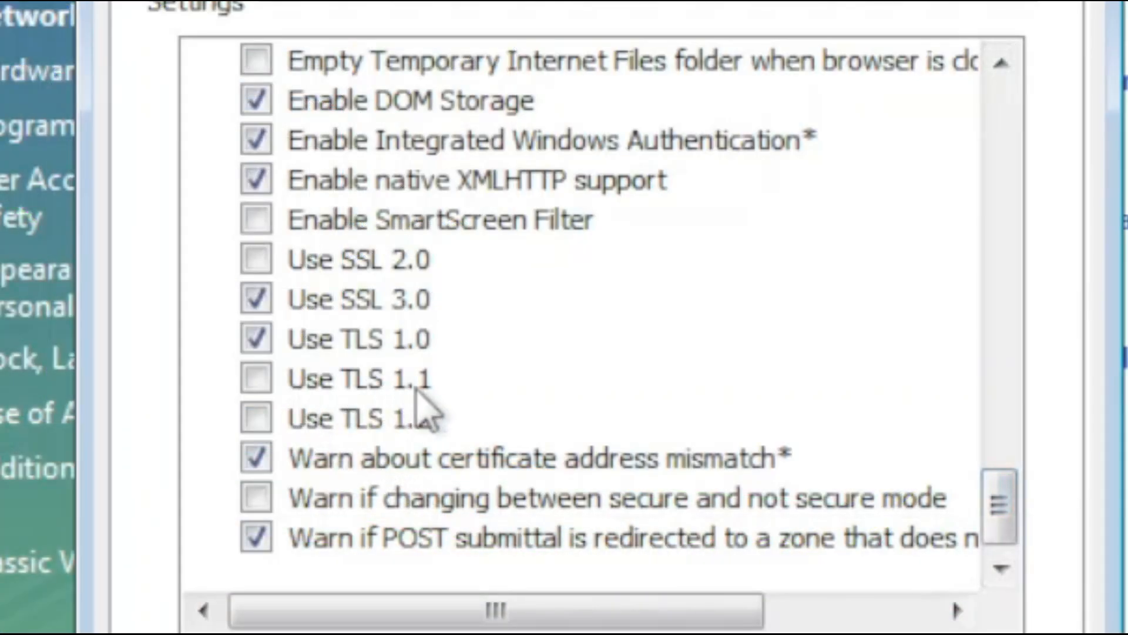
{"action": "left_click", "coordinate": [253, 378]}
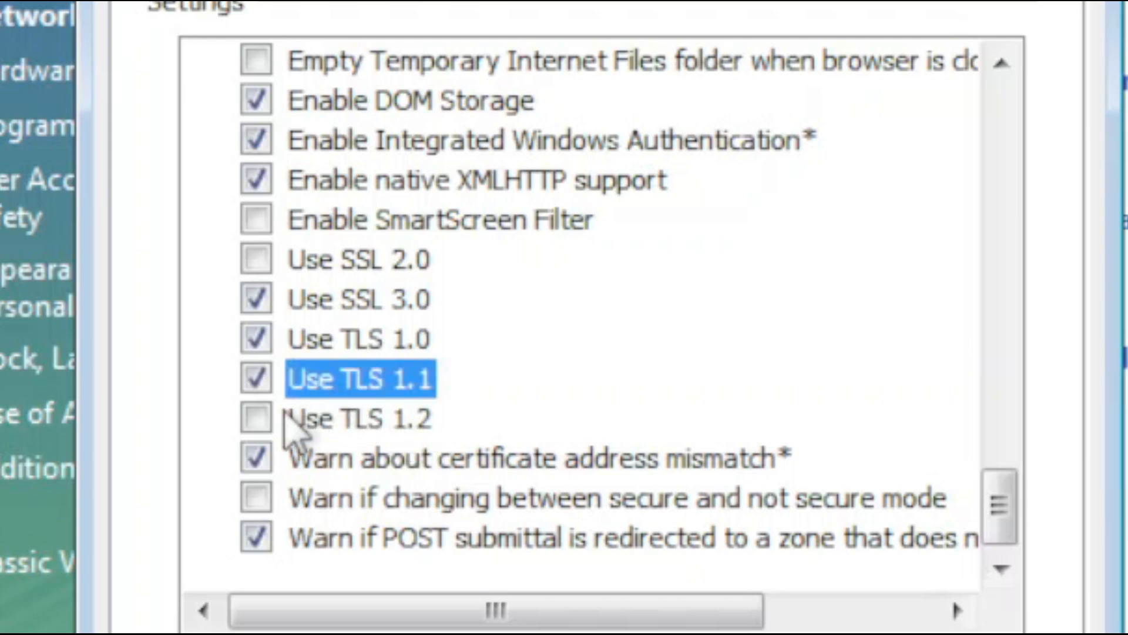
{"action": "left_click", "coordinate": [254, 420]}
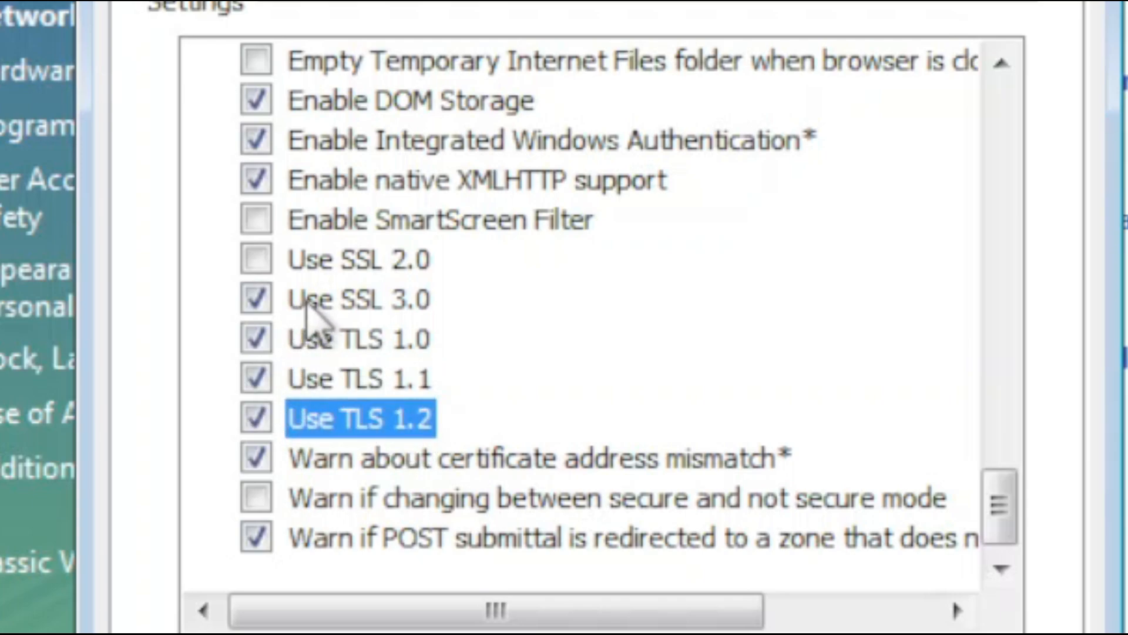
{"action": "mouse_move", "coordinate": [385, 367]}
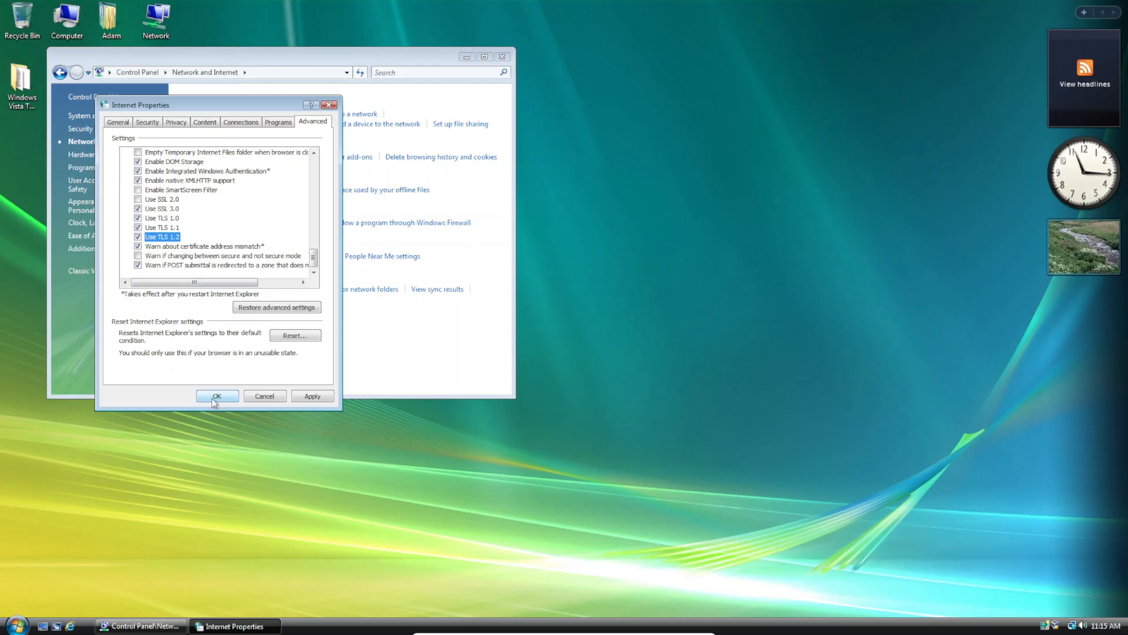
{"action": "left_click", "coordinate": [217, 396]}
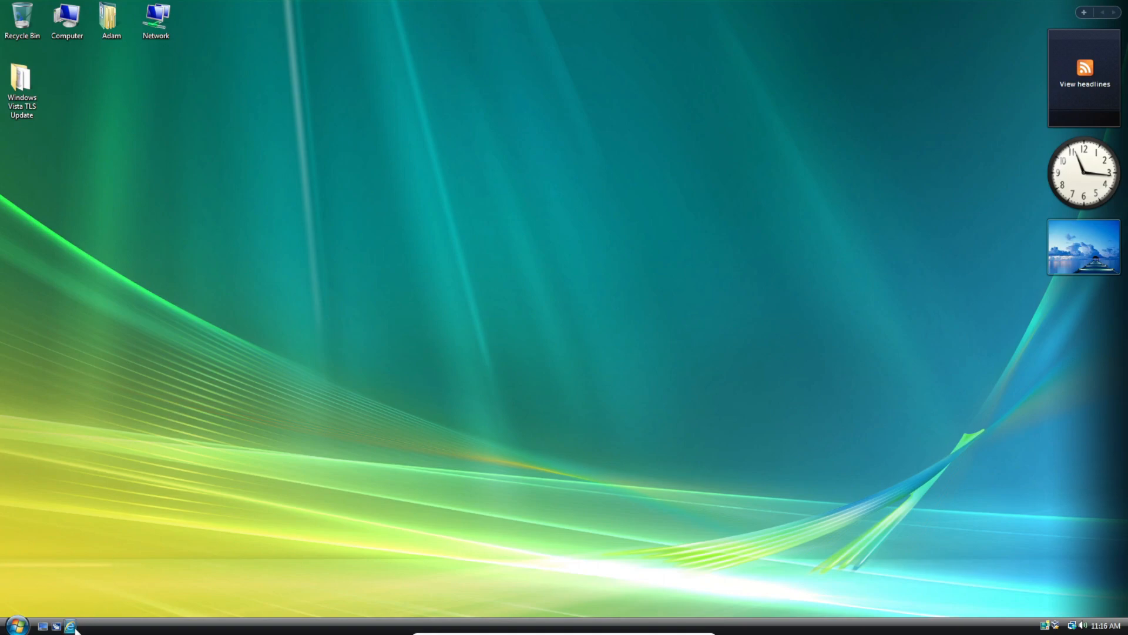
- Launch Internet Explorer and enter microsoft.com in the address bar
{"action": "left_click", "coordinate": [70, 626]}
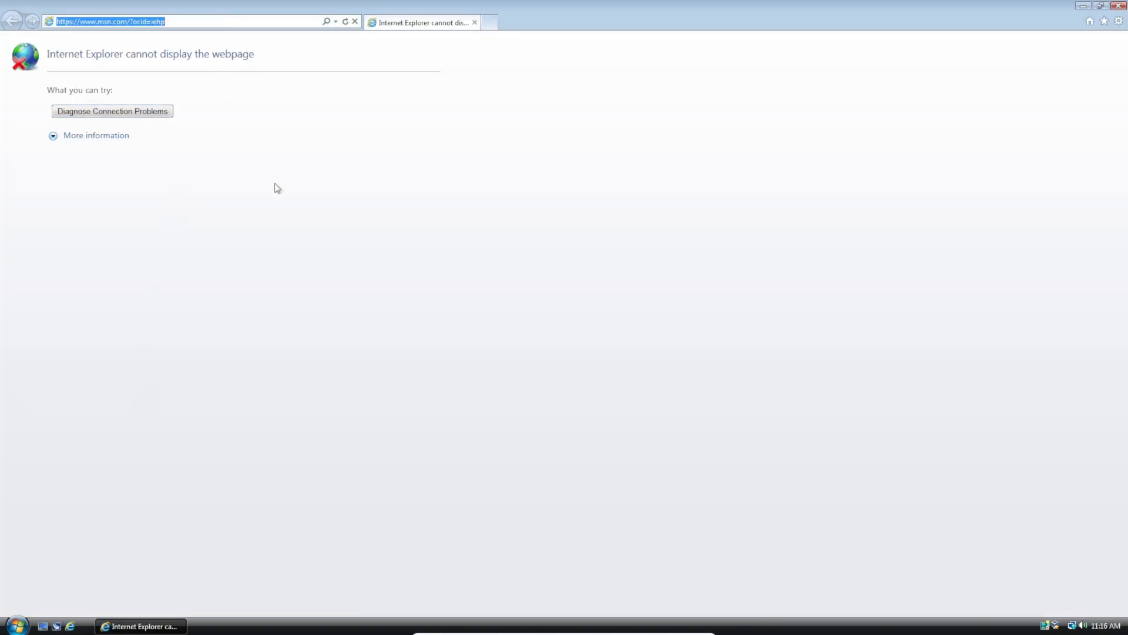
{"action": "type", "text": "microsoft"}
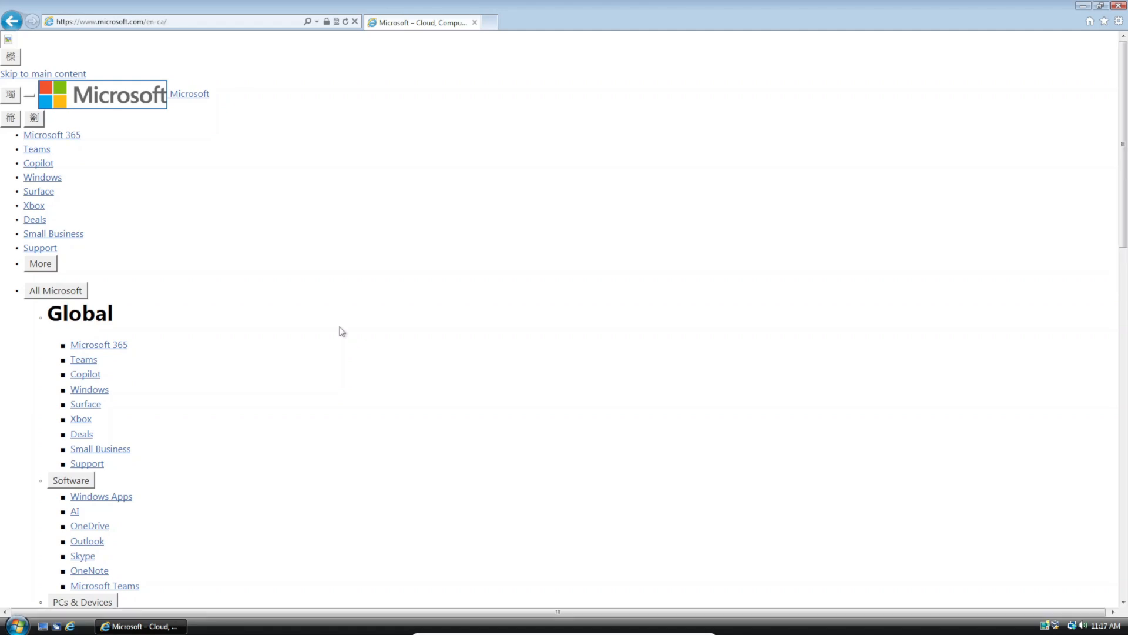
{"action": "mouse_move", "coordinate": [539, 40]}
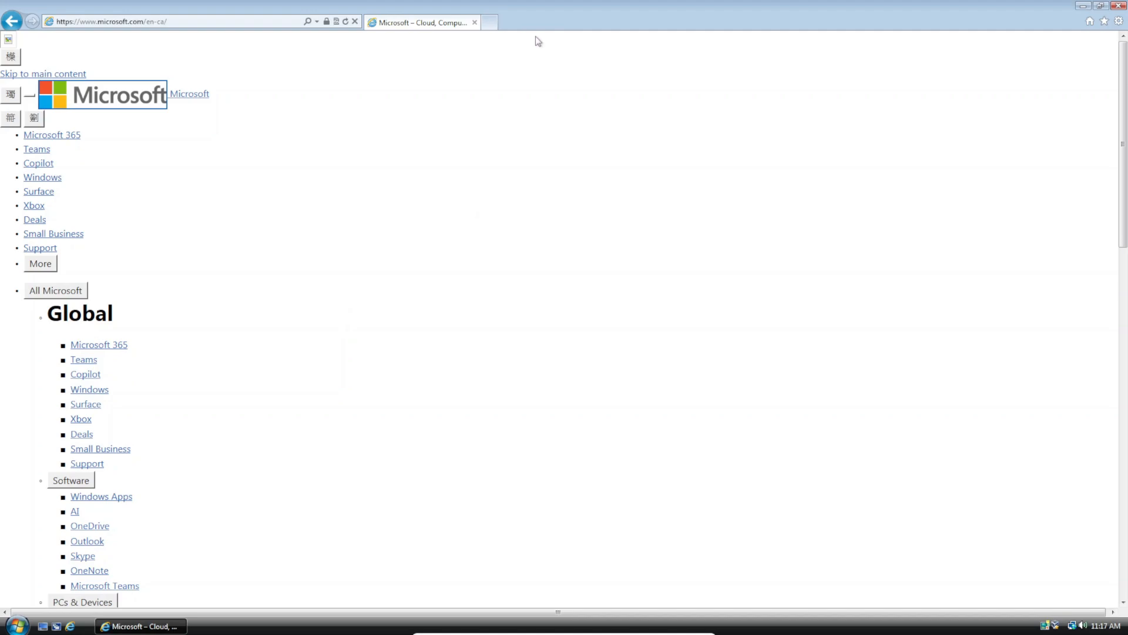
- Open apple.com in a new tab, scroll through its page, then close IE
{"action": "left_click", "coordinate": [607, 23]}
{"action": "type", "text": "apple"}
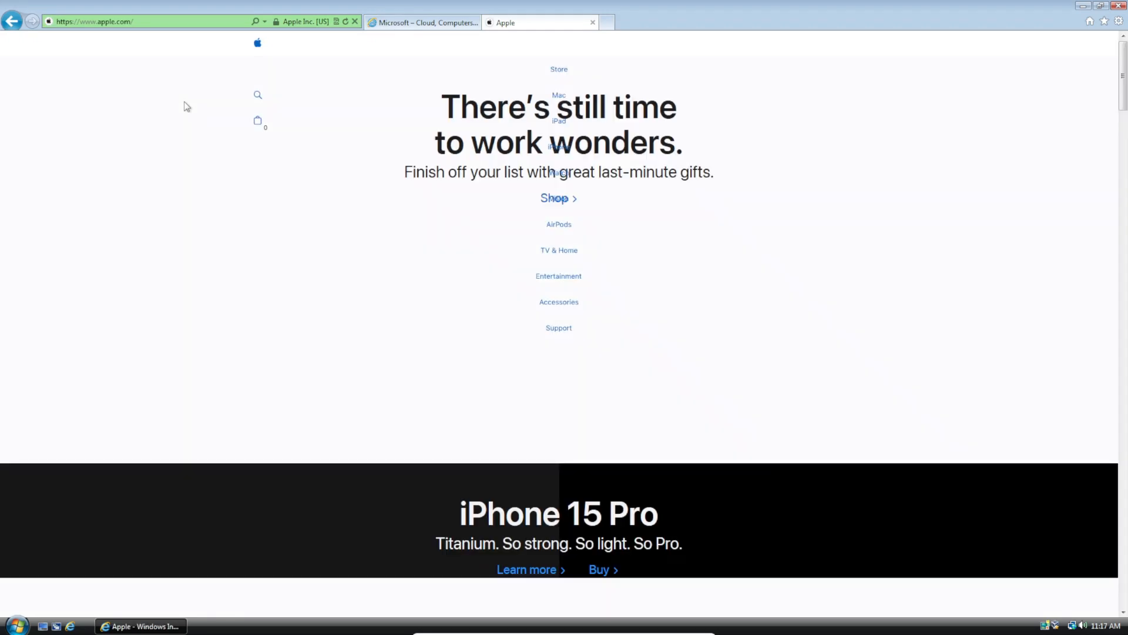
{"action": "scroll", "scroll_direction": "down", "scroll_amount": 3}
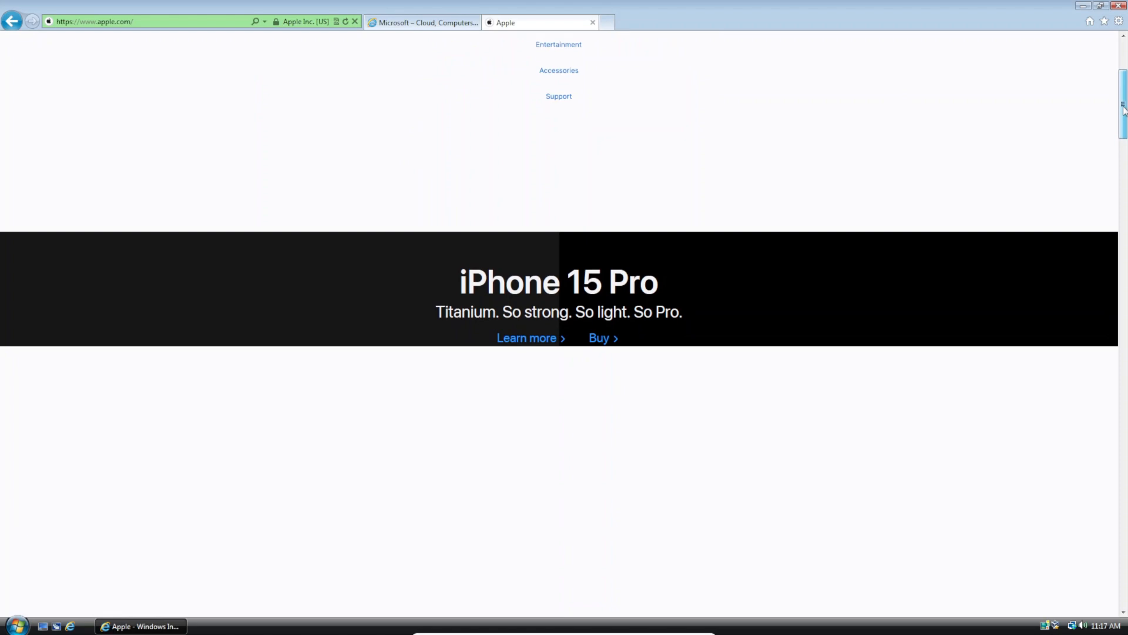
{"action": "scroll", "scroll_direction": "down", "scroll_amount": 3}
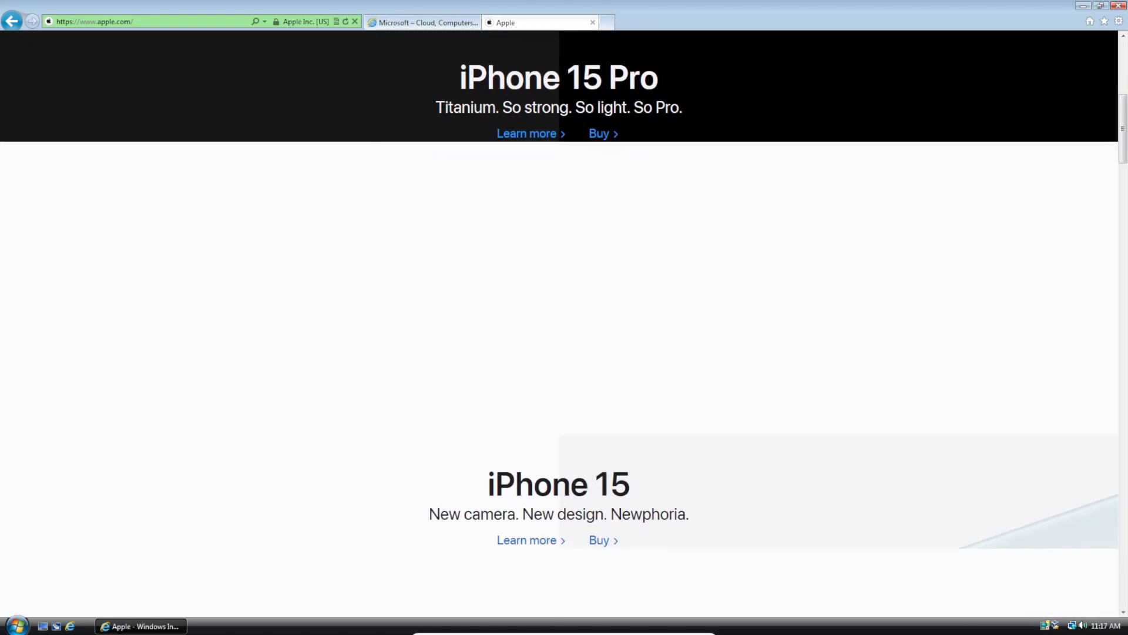
{"action": "scroll", "scroll_direction": "down", "scroll_amount": 3}
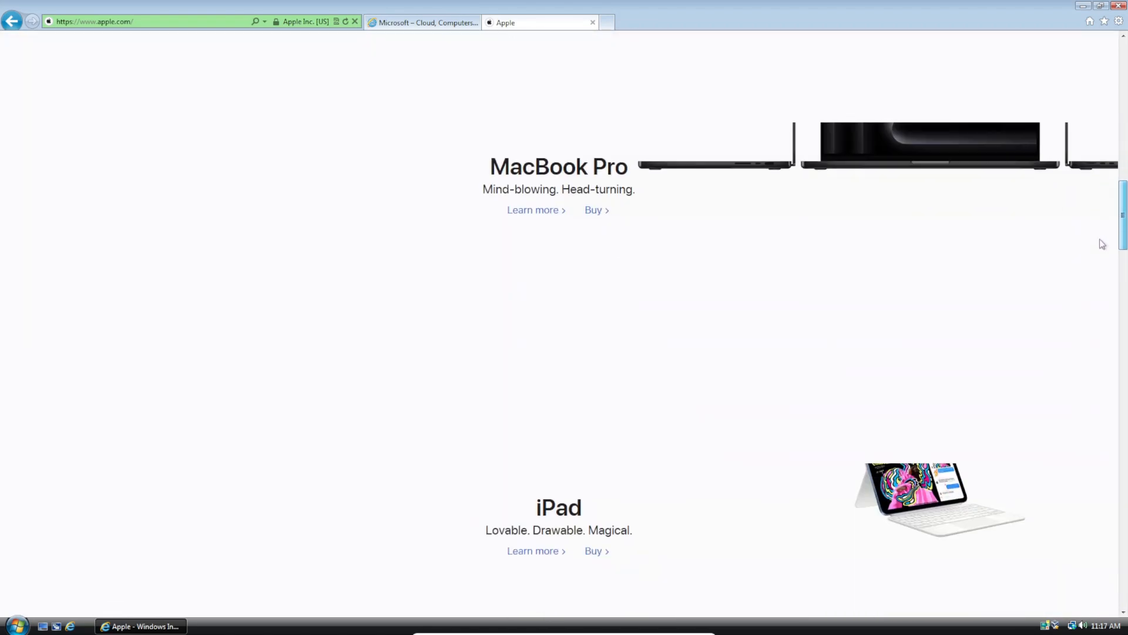
{"action": "scroll", "scroll_direction": "down", "scroll_amount": 3}
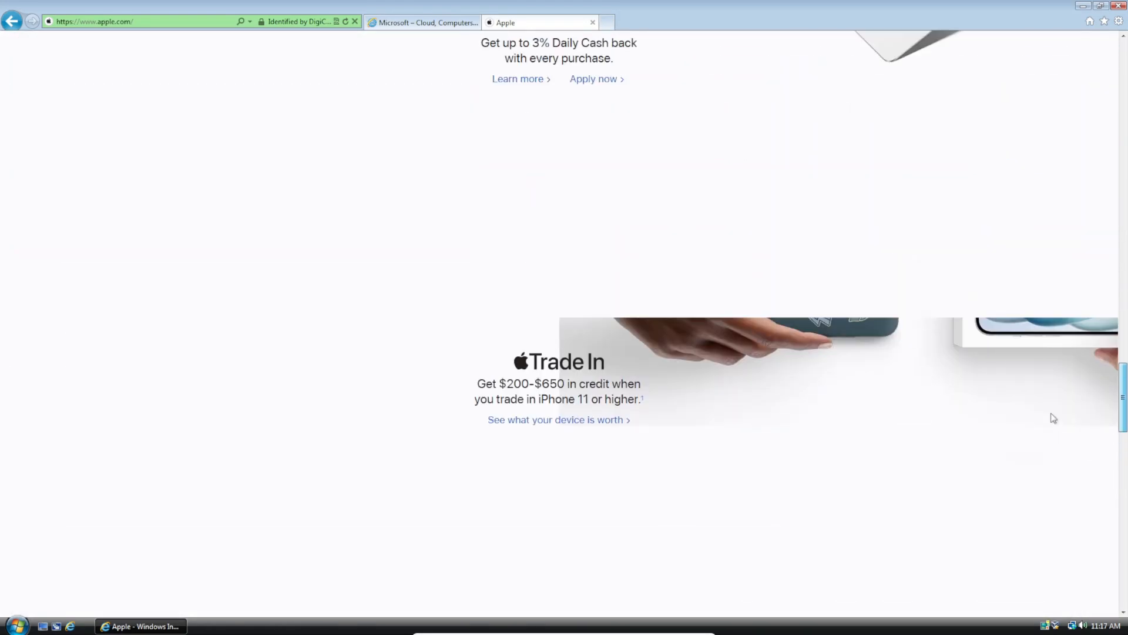
{"action": "scroll", "scroll_direction": "up", "scroll_amount": 3}
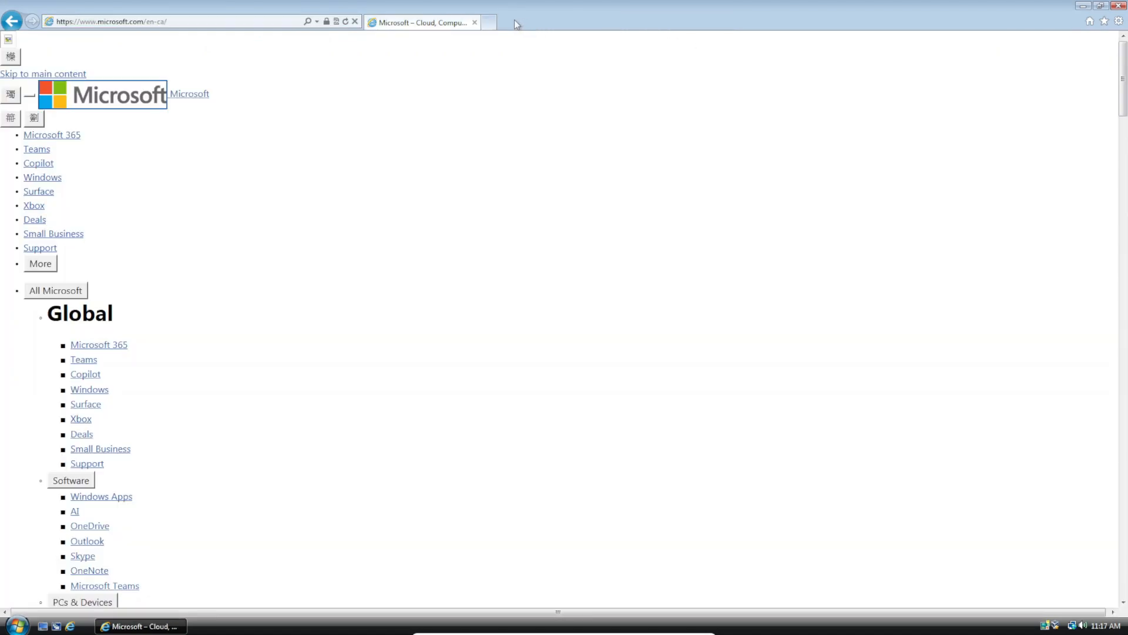
{"action": "left_click", "coordinate": [1093, 6]}
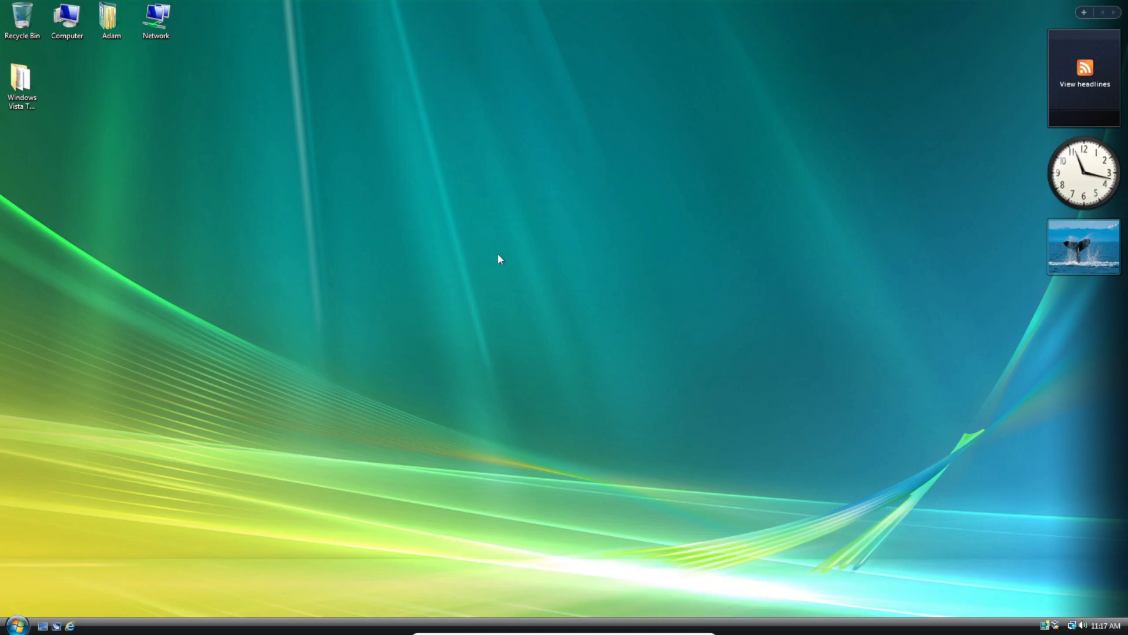